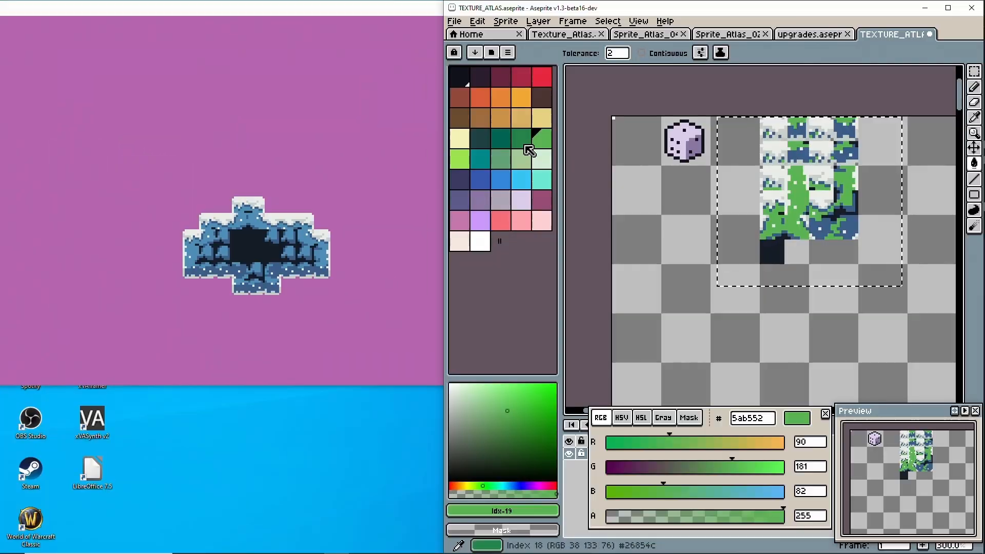
# - Add 'long long textureTimestamp;' and shaderTimestamp fields at the end of the GLContext struct
pyautogui.click(493, 133)
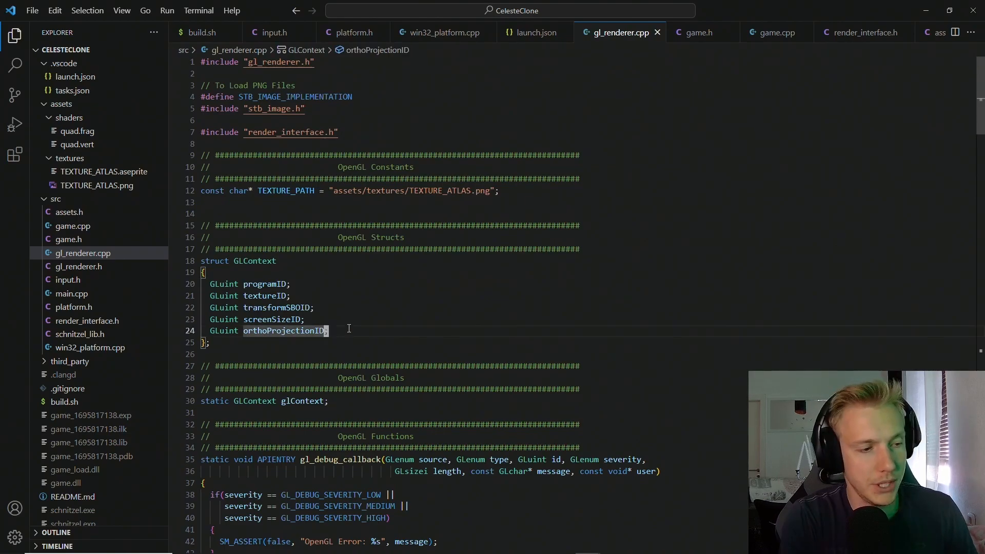
pyautogui.write('long long textureTimestamp;')
pyautogui.write('long long shaderTimestamp;')
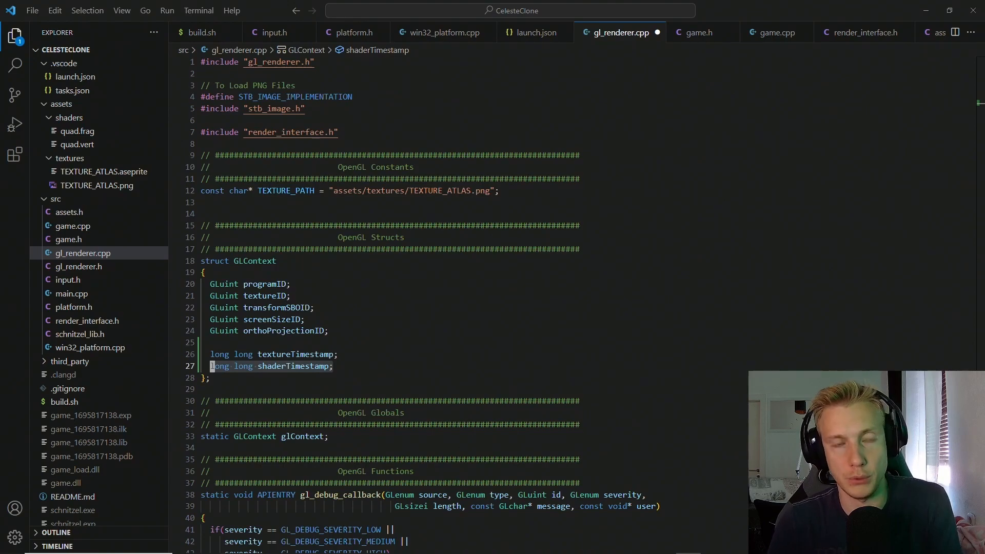
pyautogui.scroll(-3)
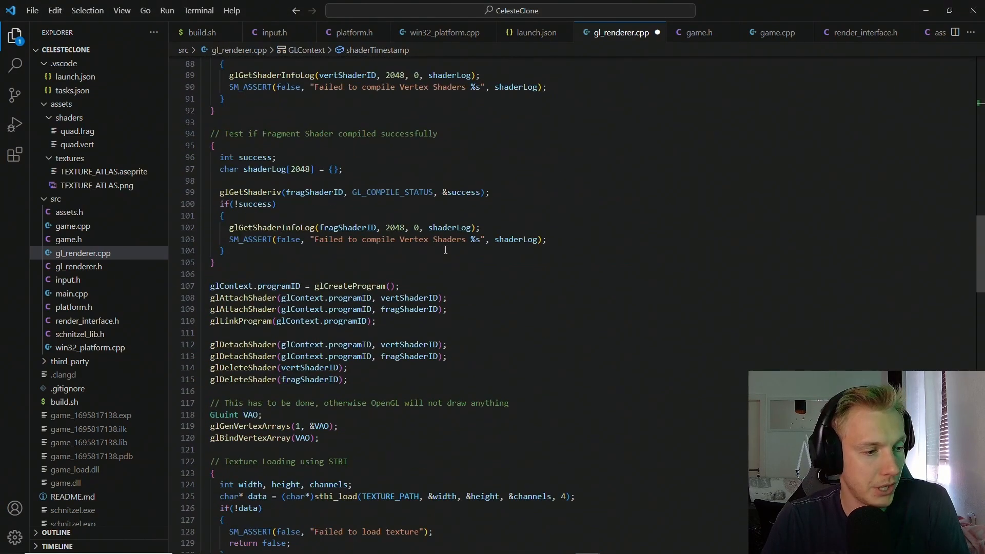
pyautogui.scroll(-3)
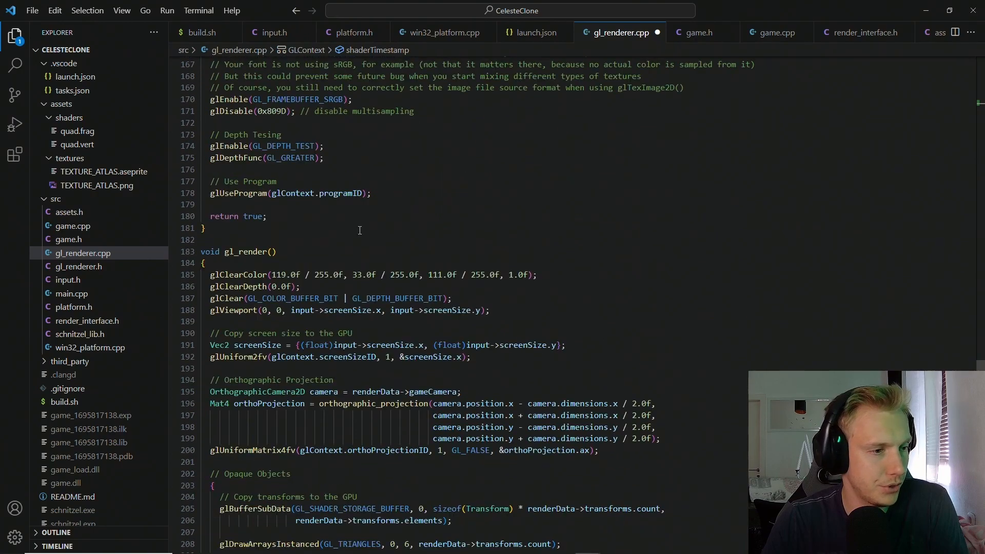
# - Insert the texture hot-reloading timestamp check at the top of gl_render, checking the binding in quad.frag
pyautogui.click(215, 263)
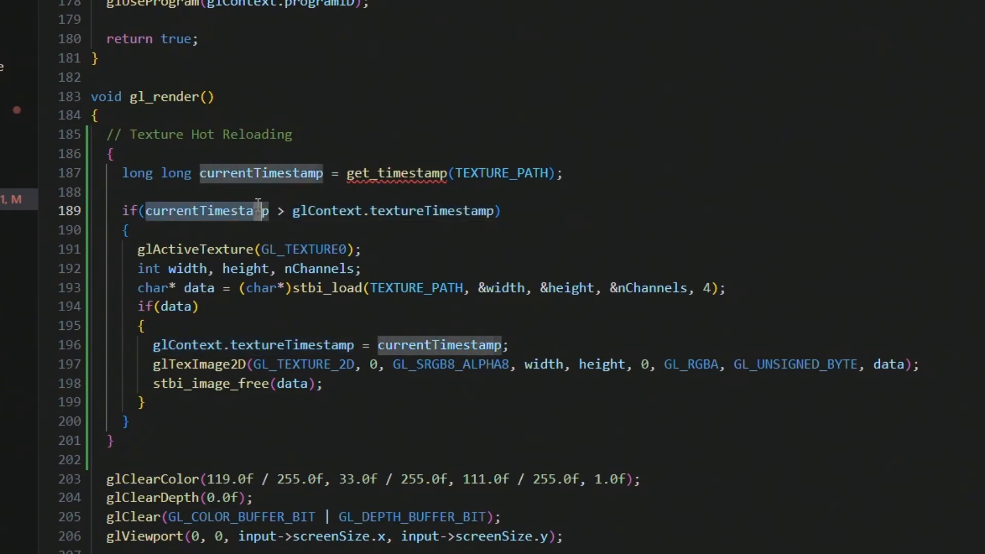
pyautogui.click(263, 249)
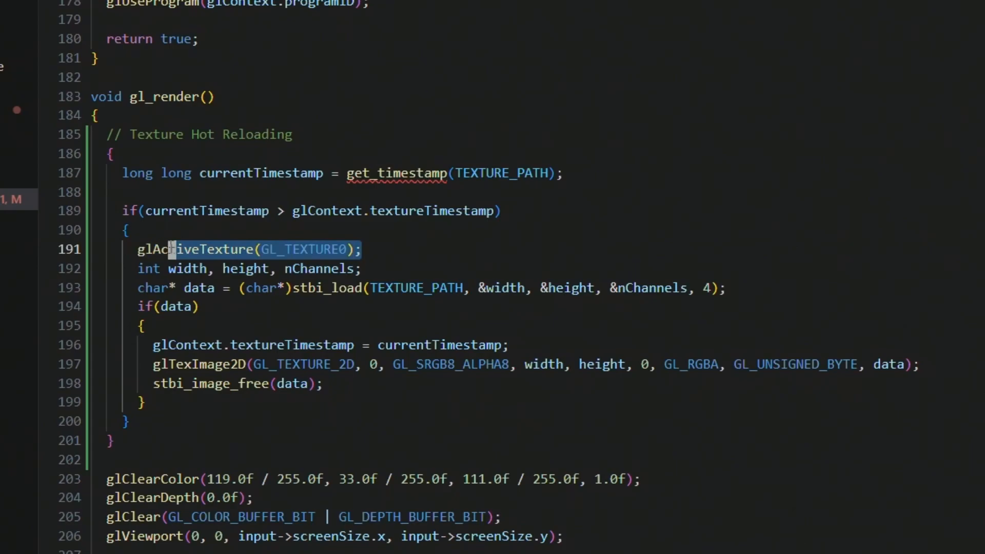
pyautogui.moveTo(183, 248)
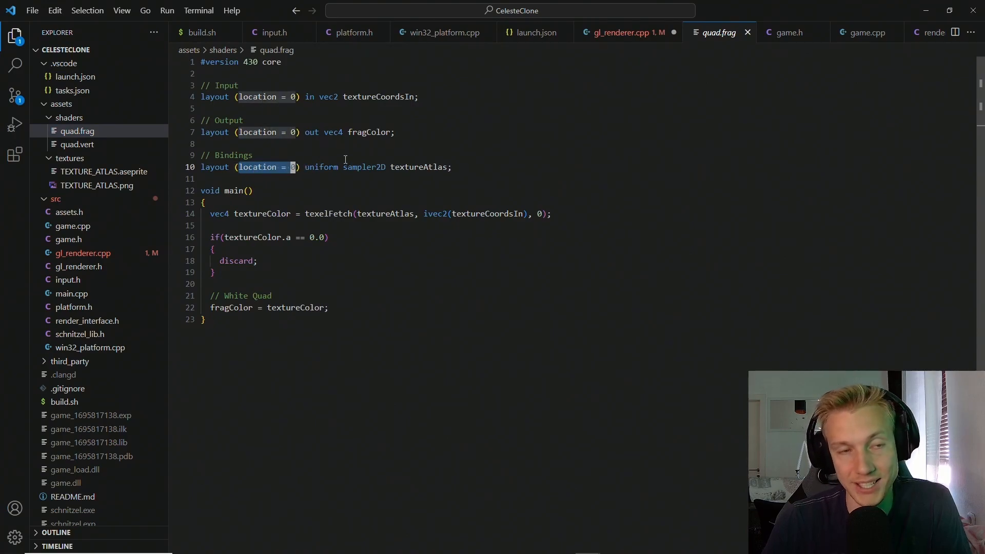
pyautogui.click(622, 32)
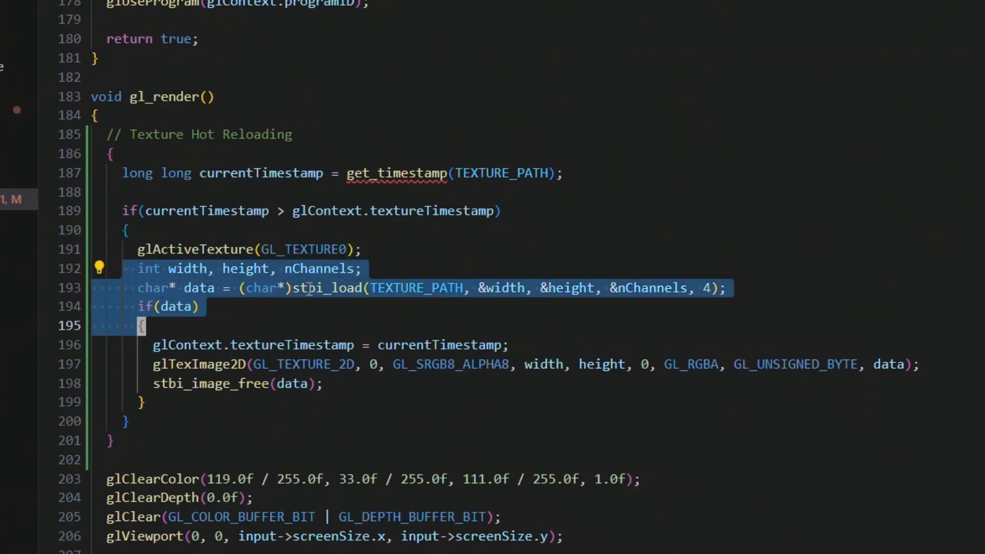
pyautogui.scroll(-3)
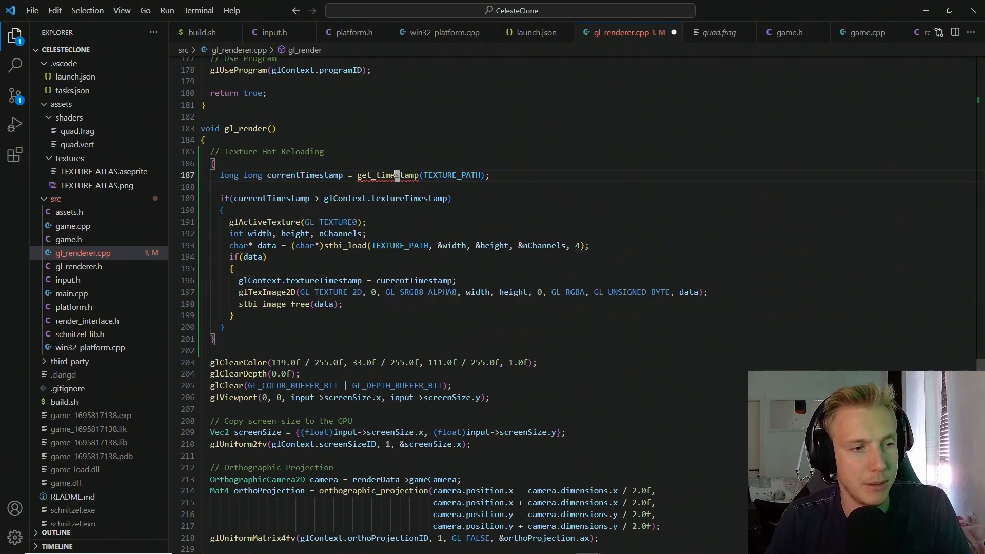
pyautogui.moveTo(386, 175)
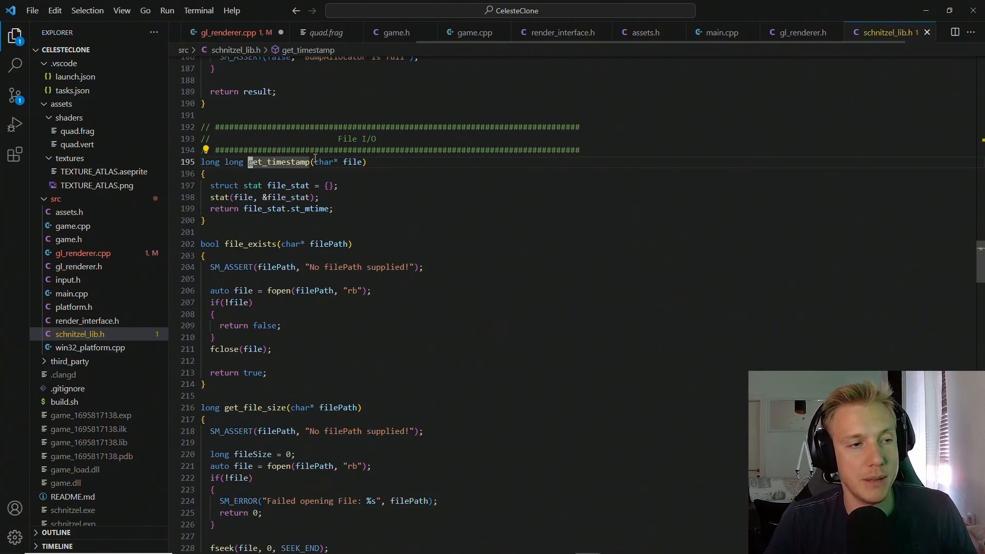
# - Change get_timestamp's parameter to 'const char*' in schnitzel_lib.h
pyautogui.write('const')
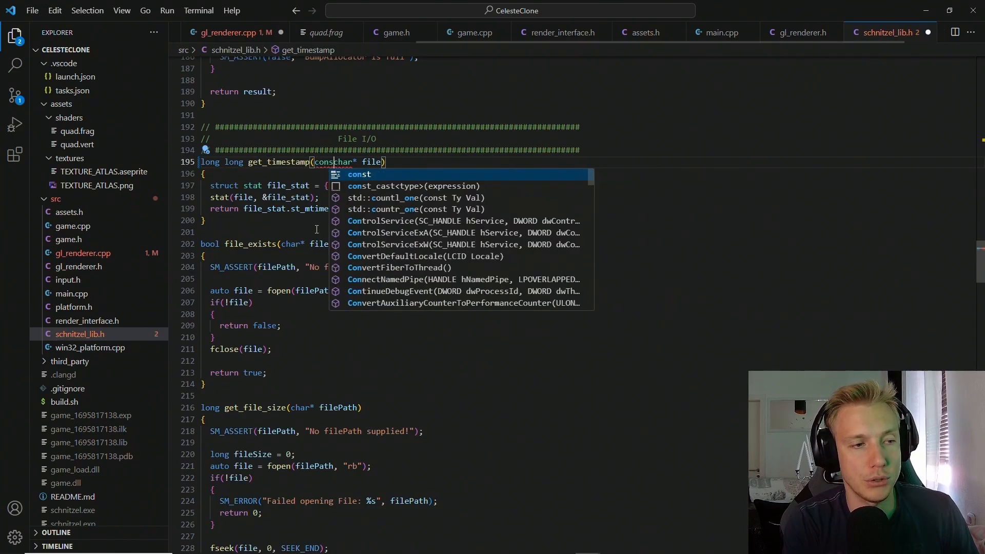
pyautogui.click(225, 32)
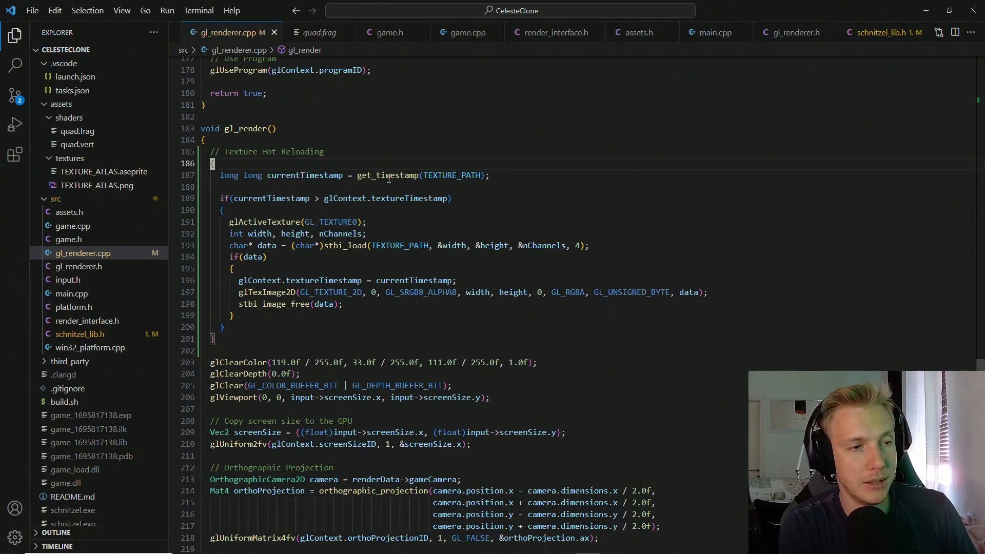
# - Store get_timestamp(TEXTURE_PATH) in glContext.textureTimestamp after glTexImage2D in gl_init and launch the game
pyautogui.scroll(3)
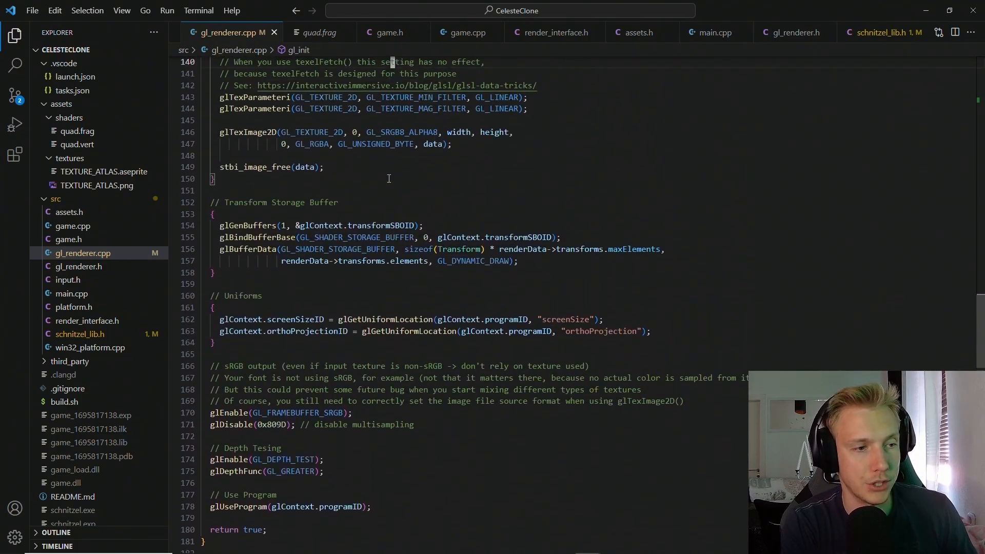
pyautogui.scroll(3)
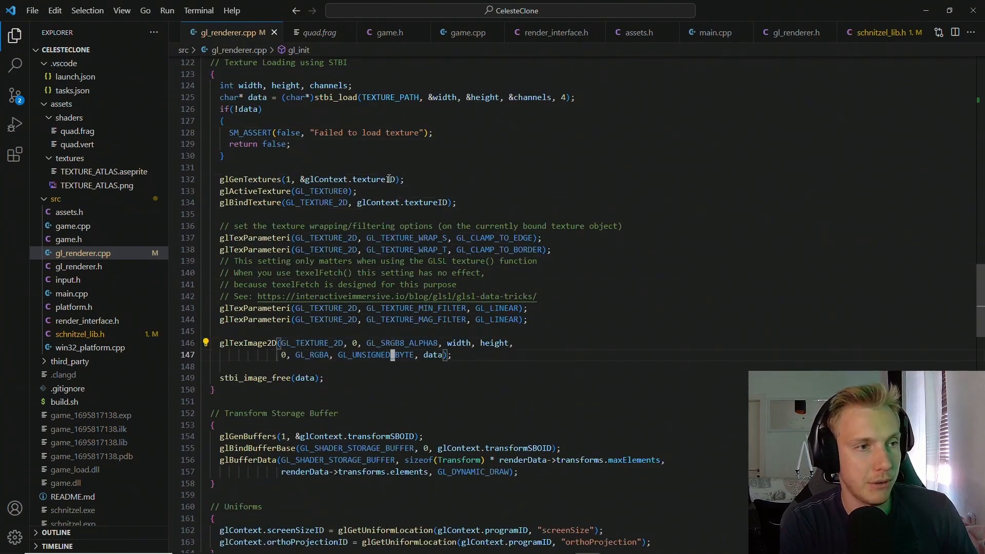
pyautogui.write('long long currentTimestamp = get_timestamp(TEXTURE_PATH);')
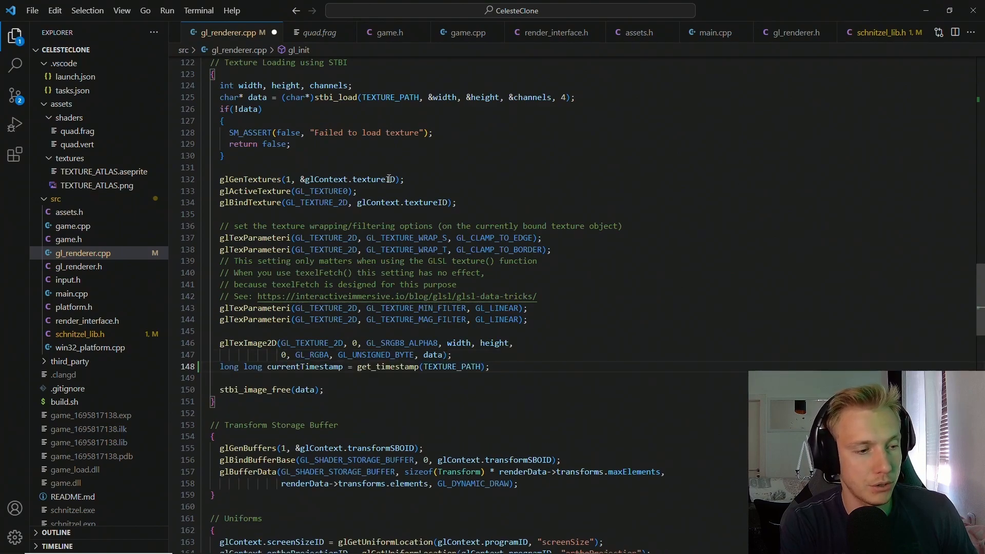
pyautogui.write('glContext.text')
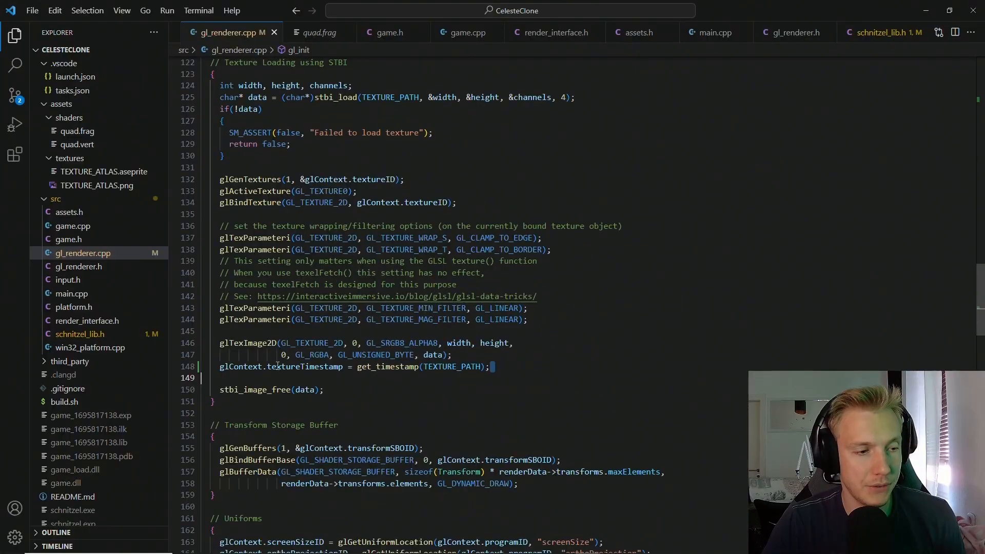
pyautogui.doubleClick(304, 367)
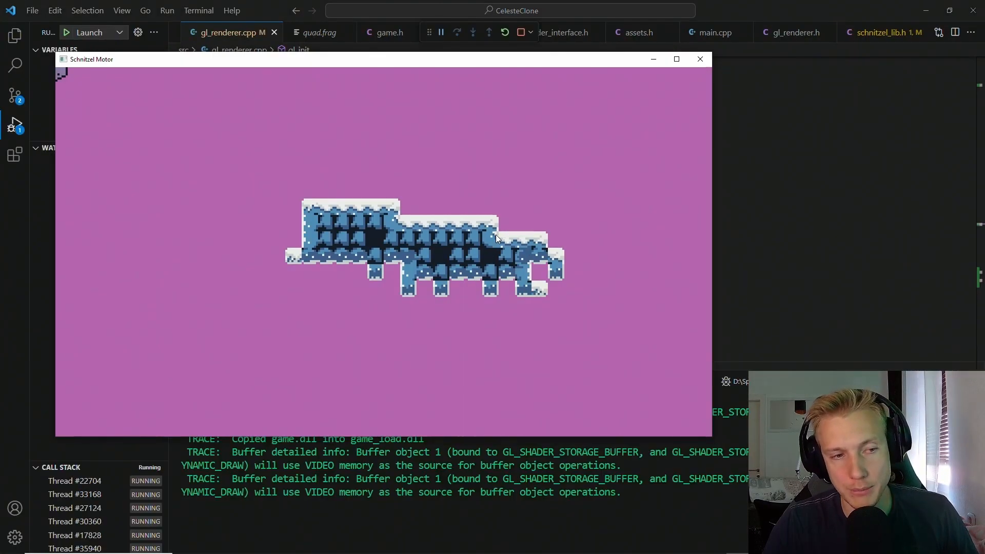
# - Export the sprite sheet to TEXTURE_ATLAS.png in Aseprite, save, and return to gl_renderer.cpp
pyautogui.press('alt+tab')
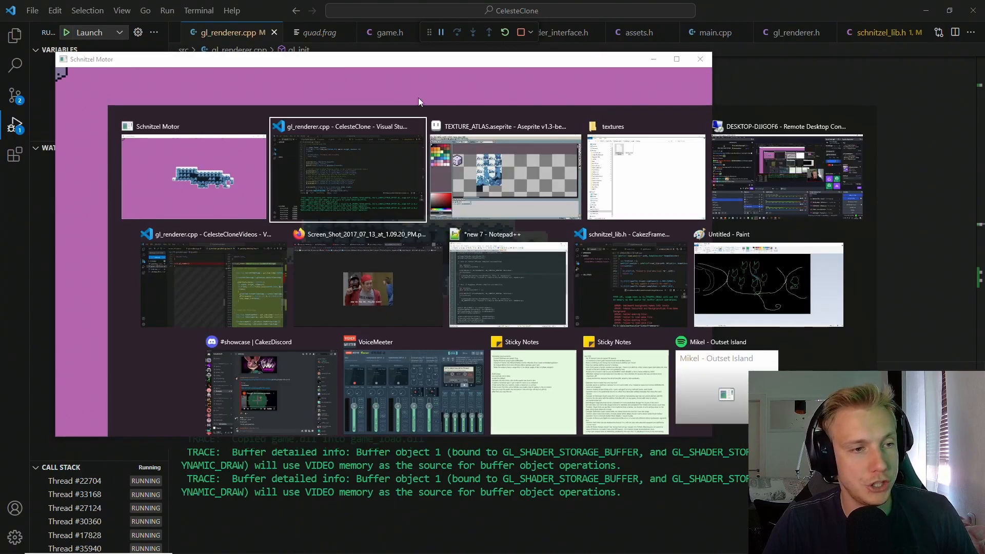
pyautogui.click(504, 169)
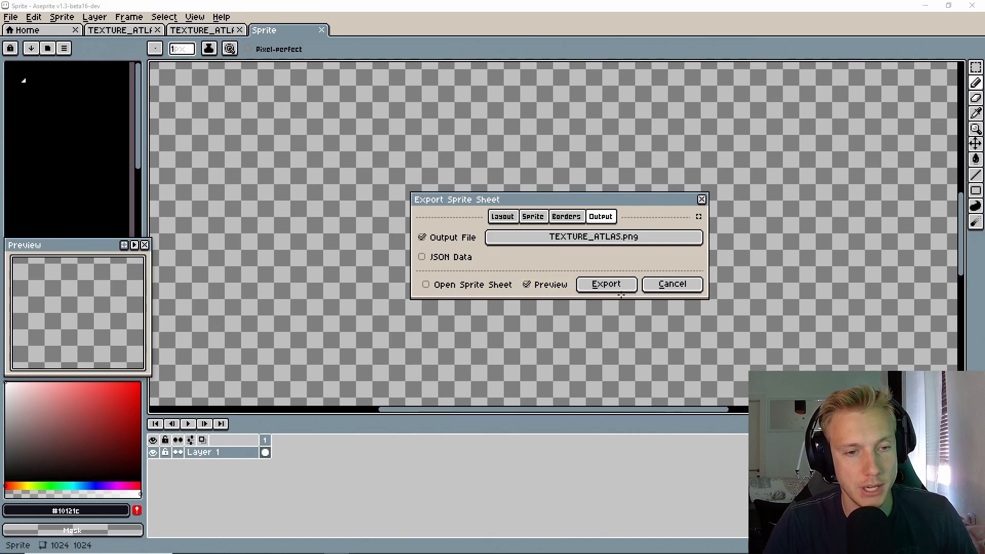
pyautogui.click(605, 284)
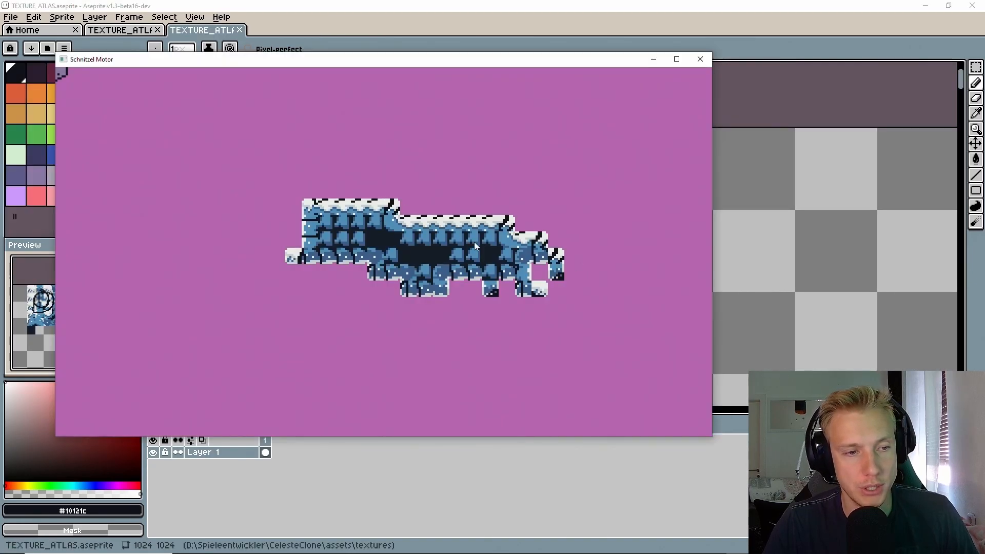
pyautogui.click(698, 58)
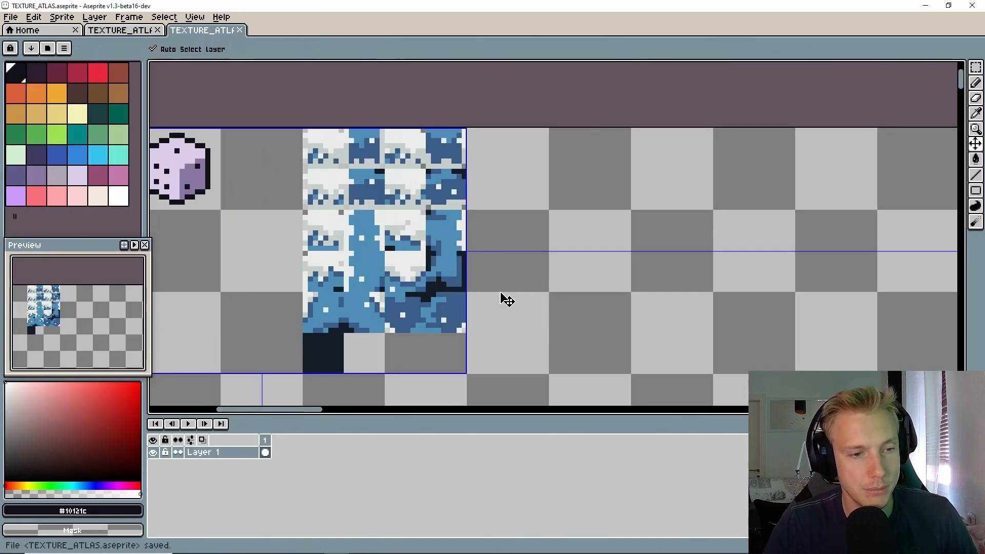
pyautogui.press('alt+tab')
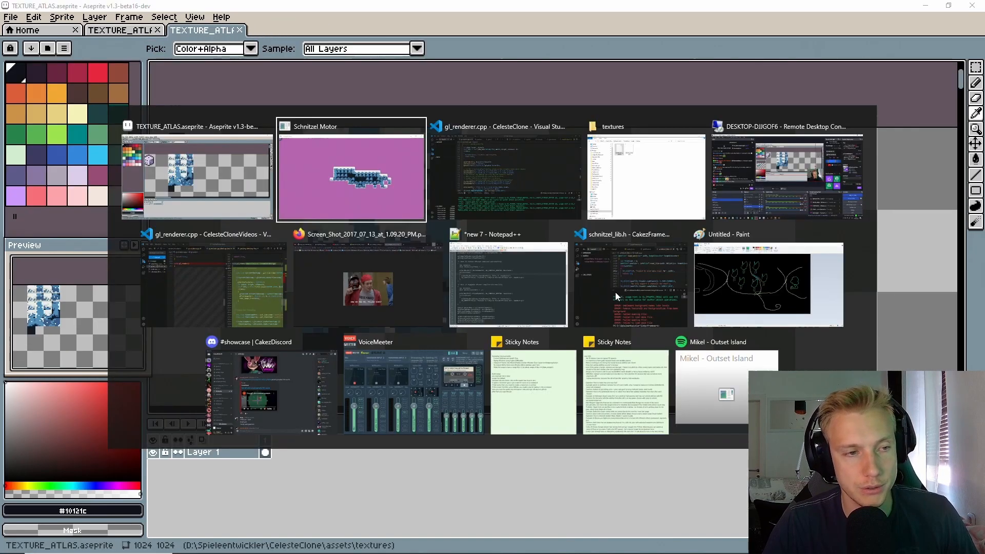
pyautogui.click(504, 176)
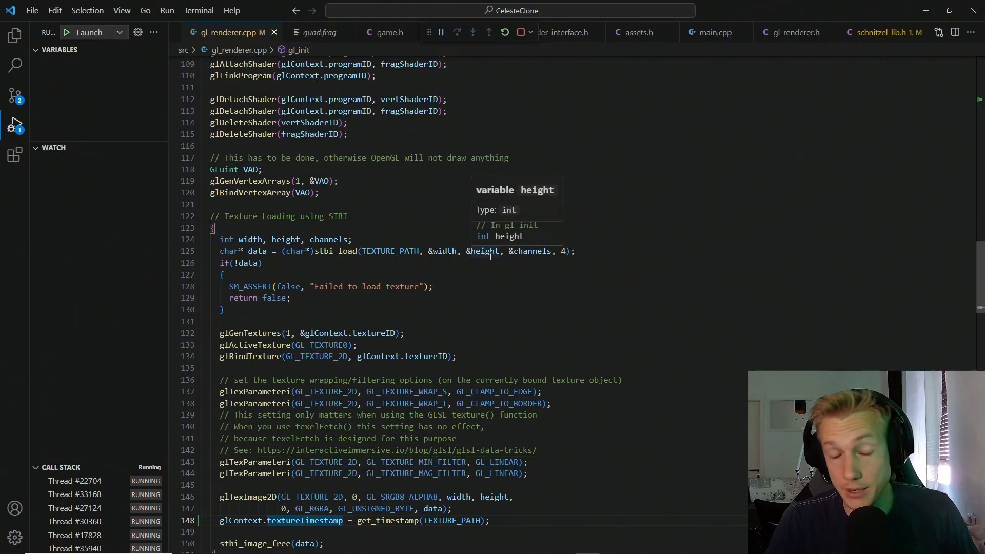
# - Start a gl_create_shader function above gl_init that reads the shader file source
pyautogui.scroll(3)
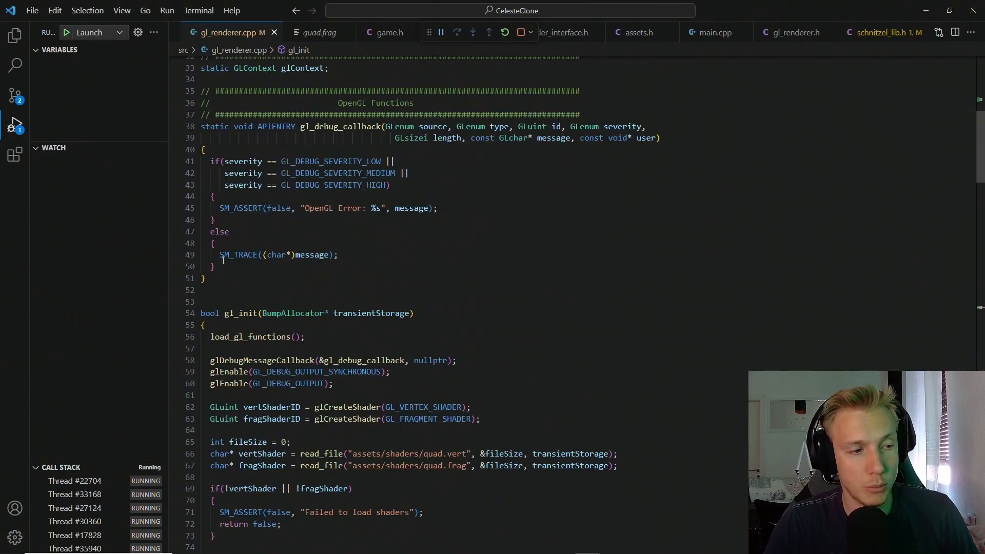
pyautogui.click(204, 278)
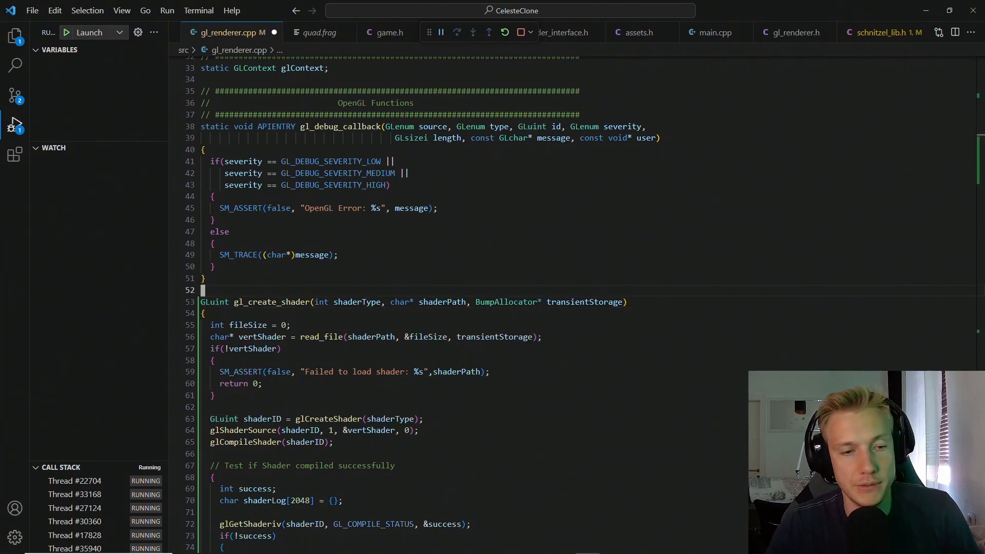
pyautogui.scroll(-3)
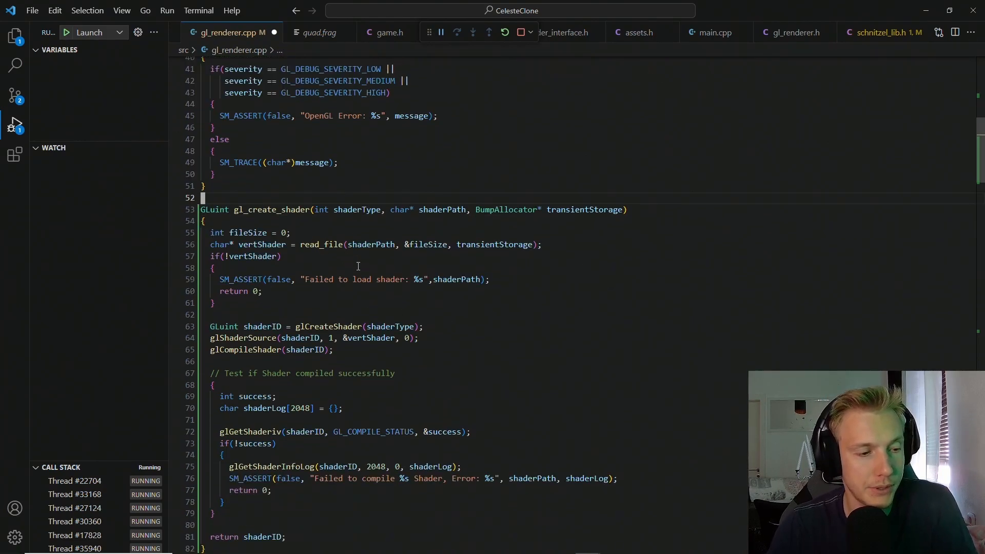
pyautogui.scroll(-3)
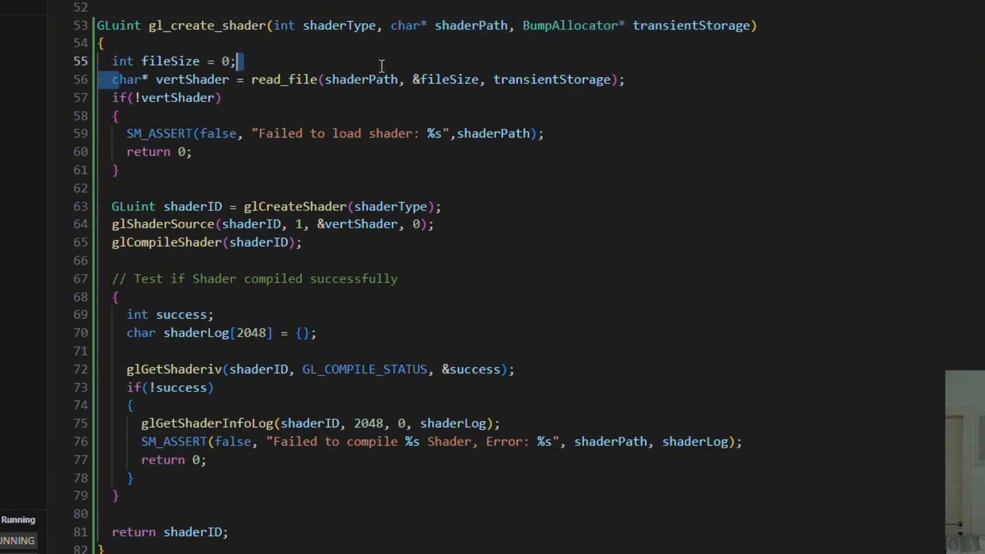
pyautogui.doubleClick(552, 79)
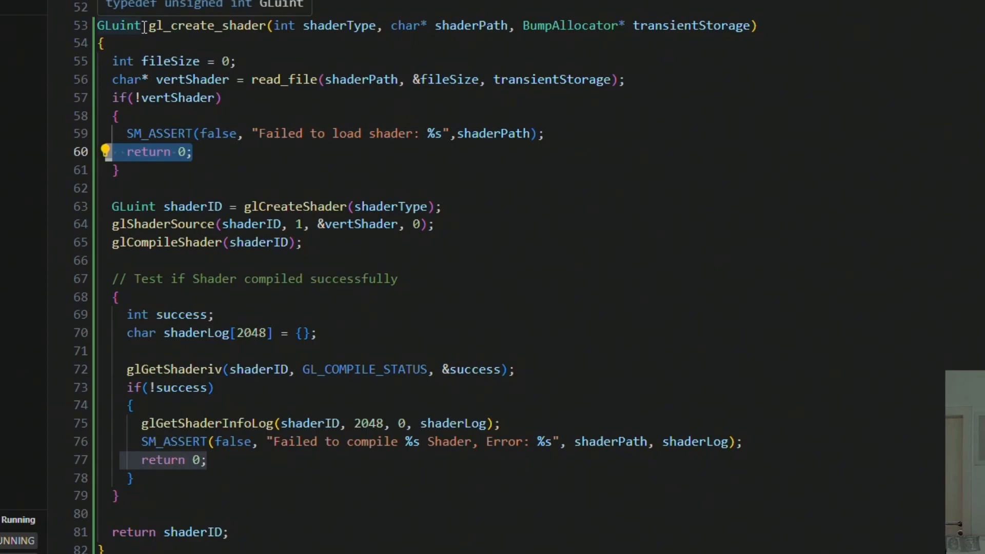
# - Complete gl_create_shader with shader creation, compilation and a failure assert
pyautogui.scroll(-3)
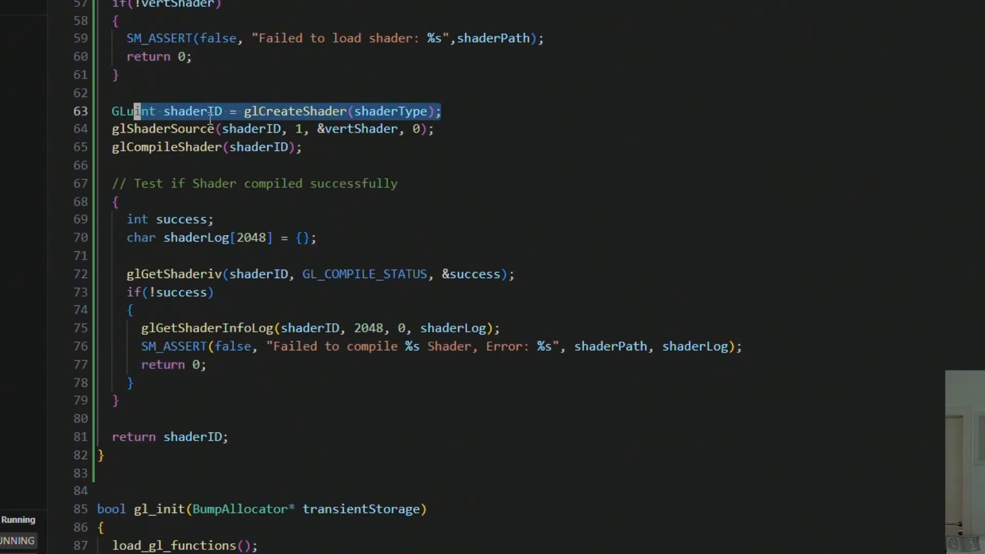
pyautogui.doubleClick(192, 111)
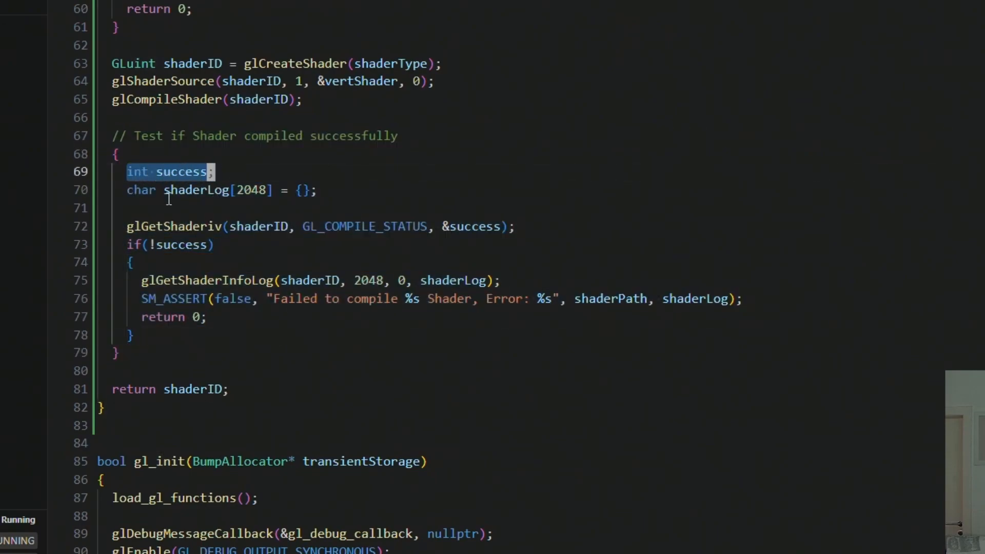
pyautogui.click(237, 226)
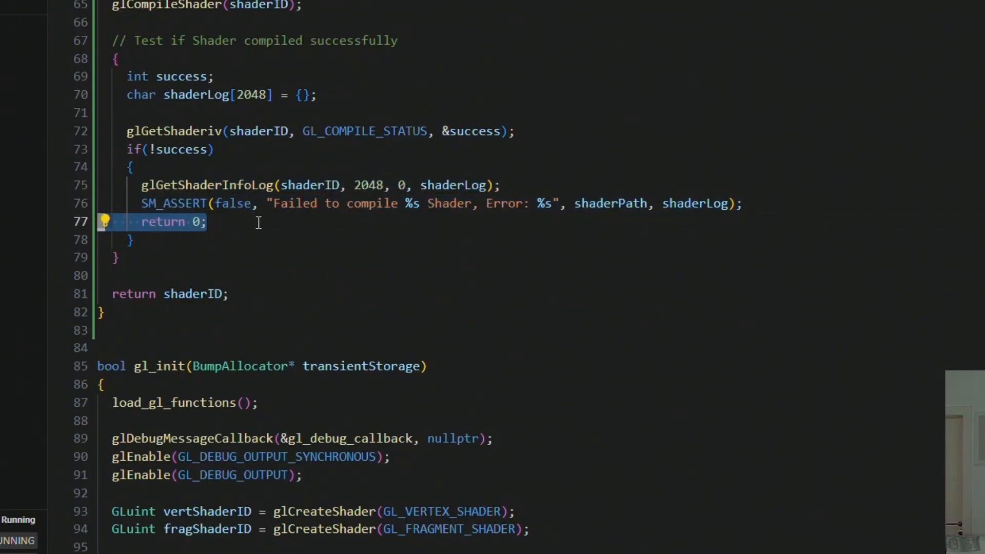
pyautogui.moveTo(234, 293)
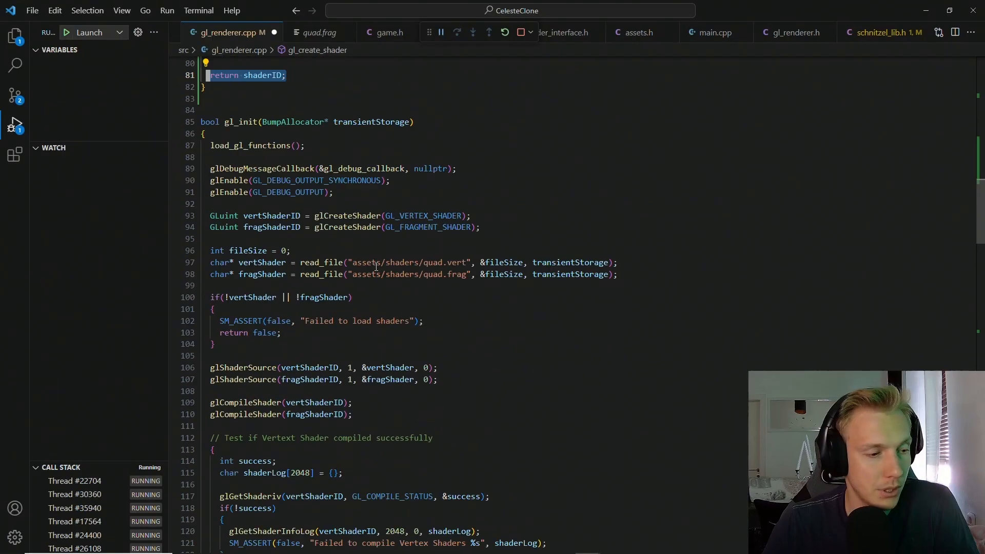
pyautogui.scroll(-3)
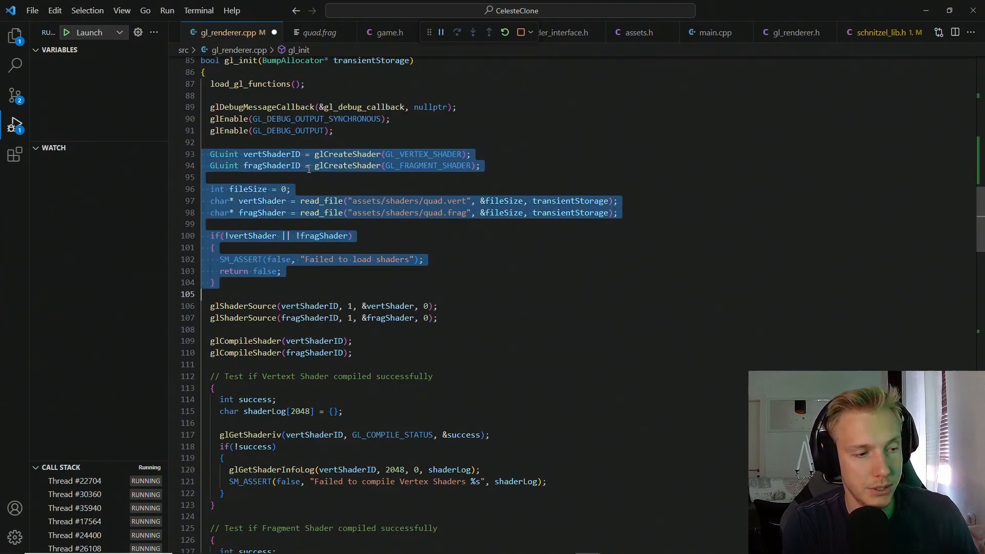
# - Replace gl_init's manual shader code with gl_create_shader calls, a failure check, and max of both timestamps into shaderTimestamp
pyautogui.scroll(-3)
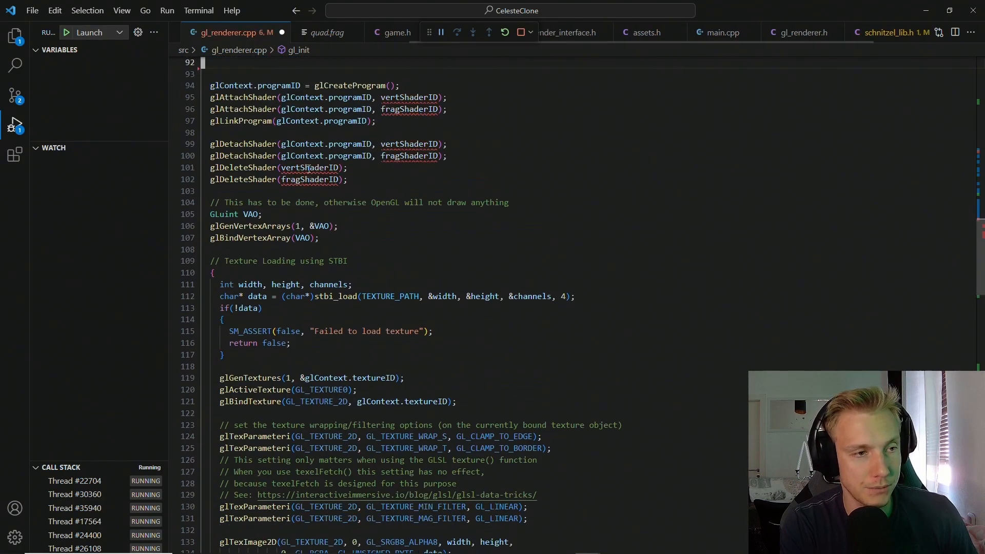
pyautogui.scroll(3)
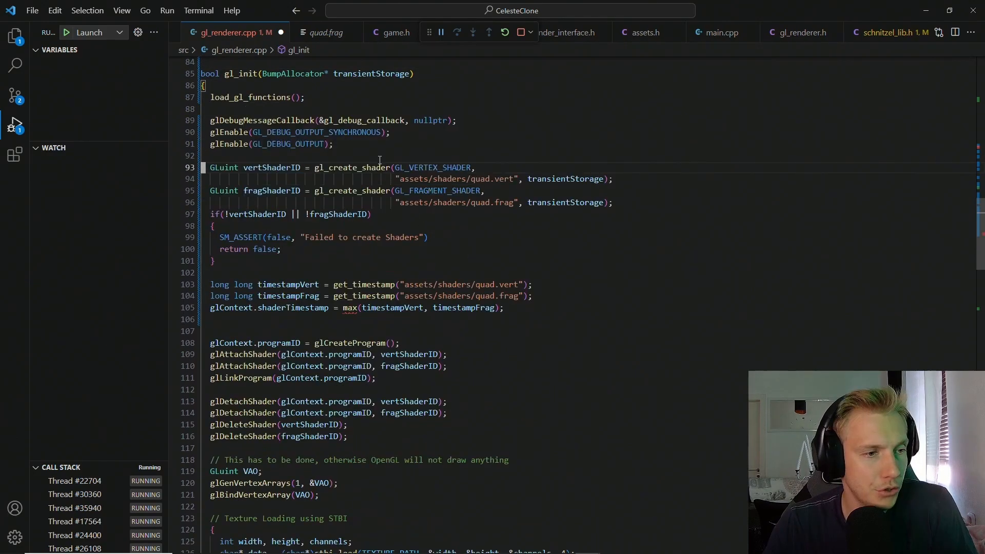
pyautogui.doubleClick(349, 167)
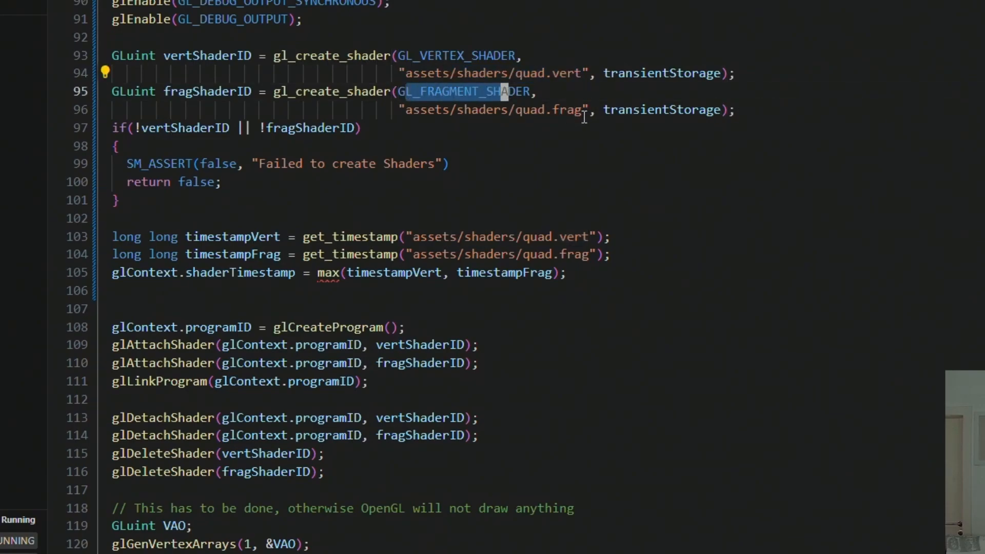
pyautogui.moveTo(110, 127); pyautogui.dragTo(118, 200)
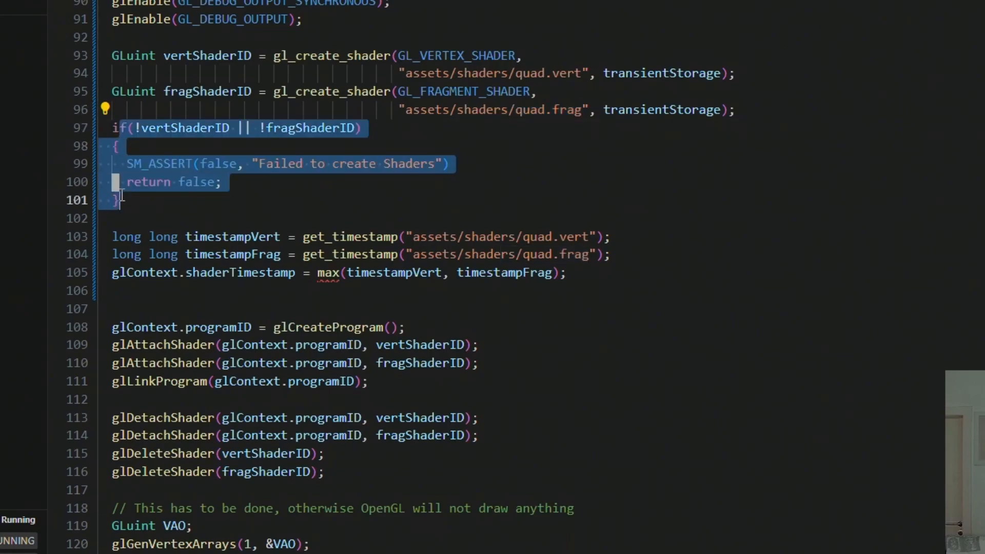
pyautogui.click(126, 163)
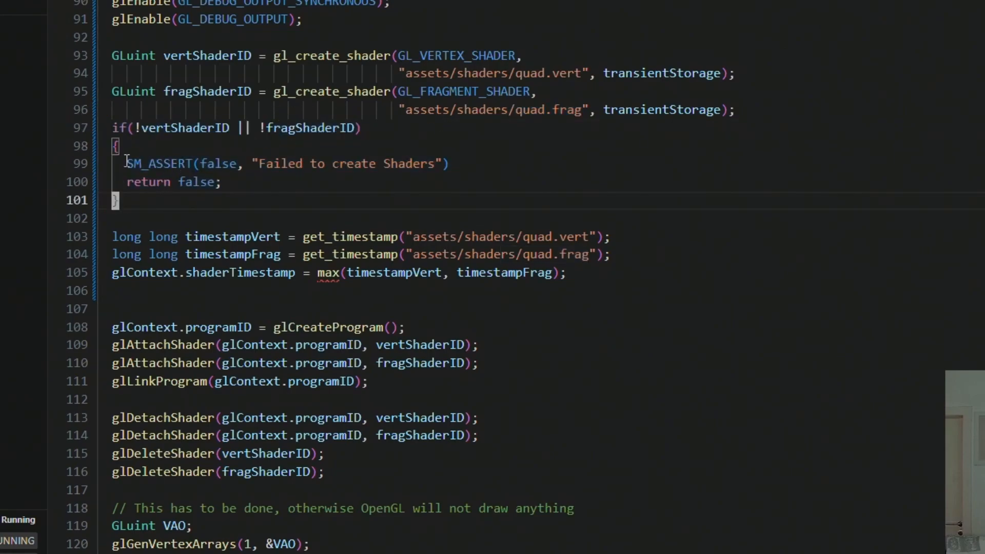
pyautogui.click(177, 217)
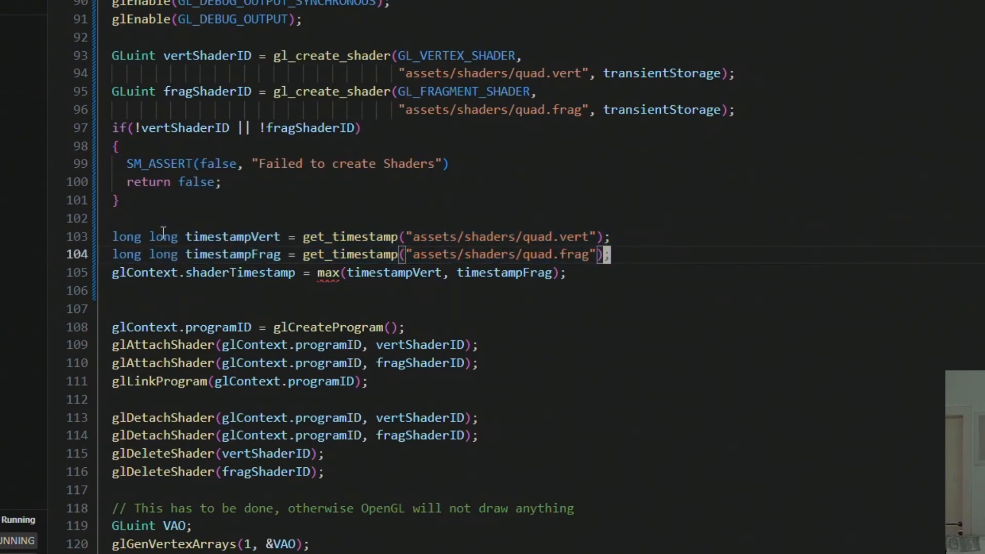
pyautogui.moveTo(329, 272)
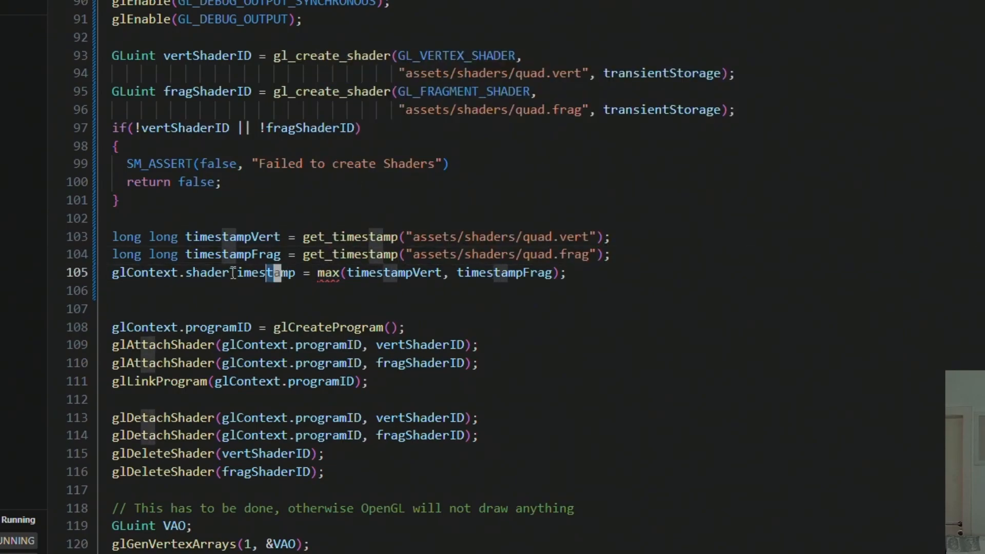
pyautogui.moveTo(326, 308)
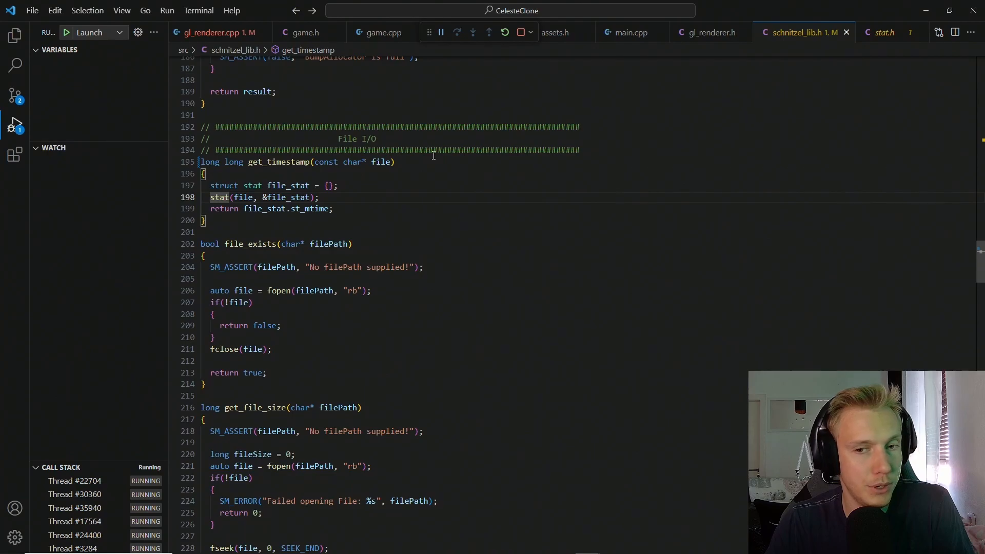
# - Write 'long long max(long long a, long long b)' under Math stuff in schnitzel_lib.h
pyautogui.scroll(-3)
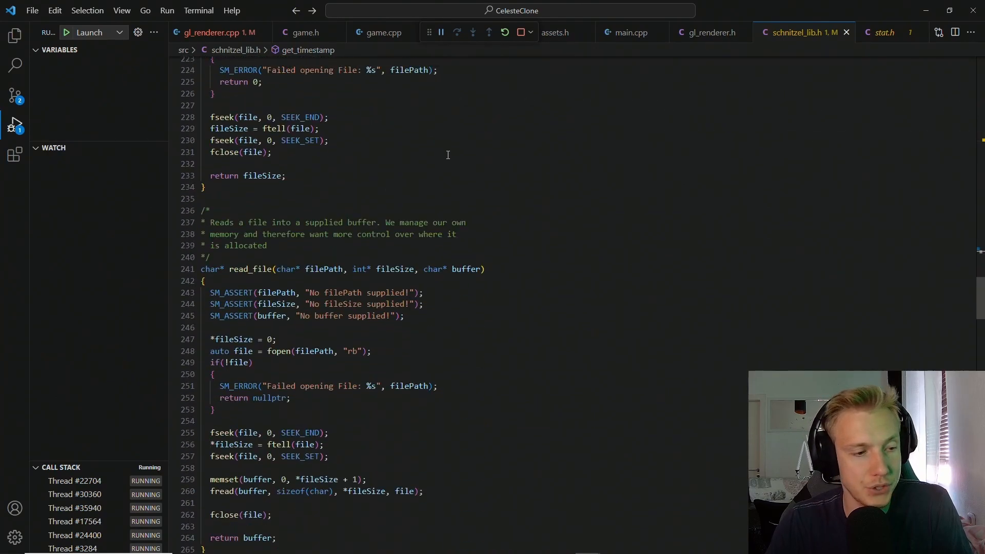
pyautogui.scroll(-3)
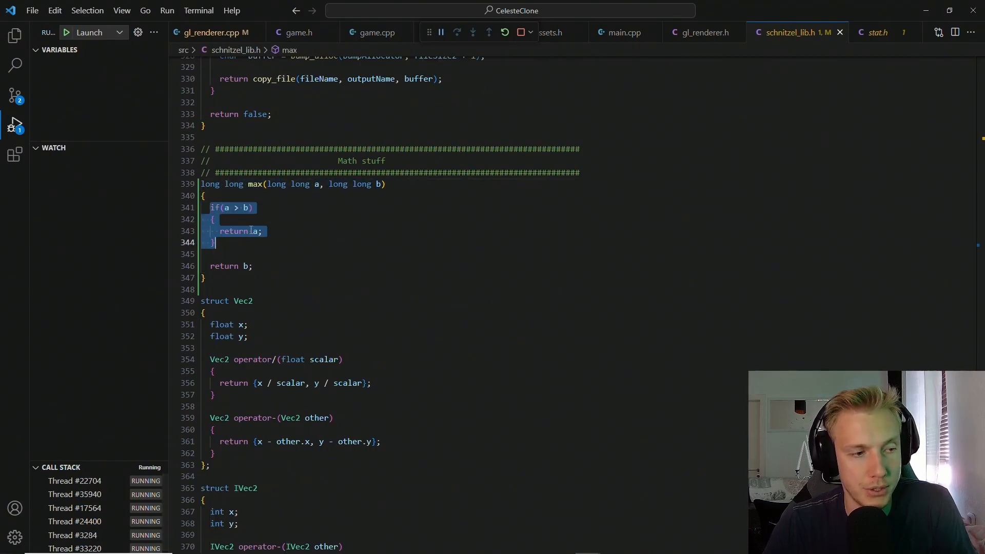
pyautogui.click(216, 32)
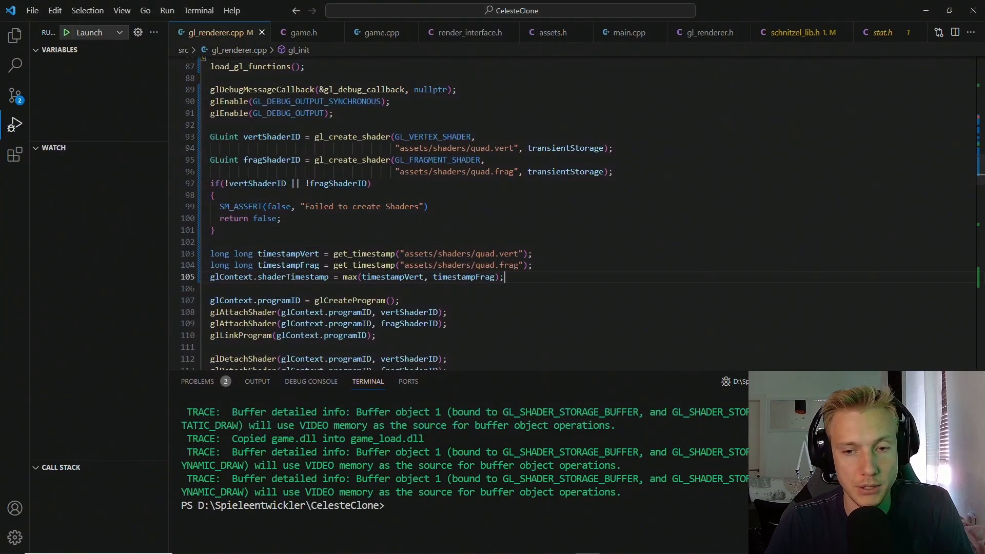
# - Scroll gl_renderer.cpp to the spot below the texture hot reloading block in gl_render
pyautogui.scroll(-3)
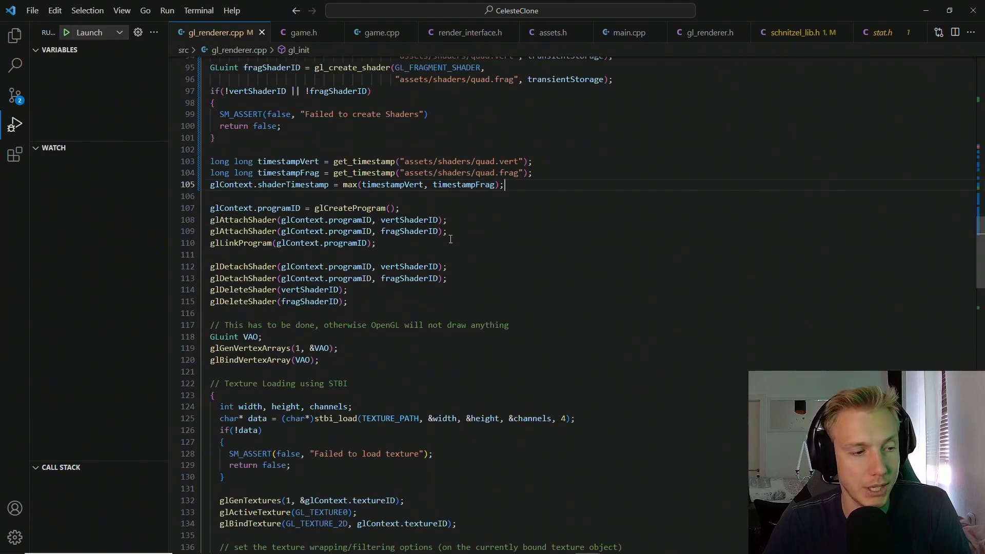
pyautogui.scroll(-3)
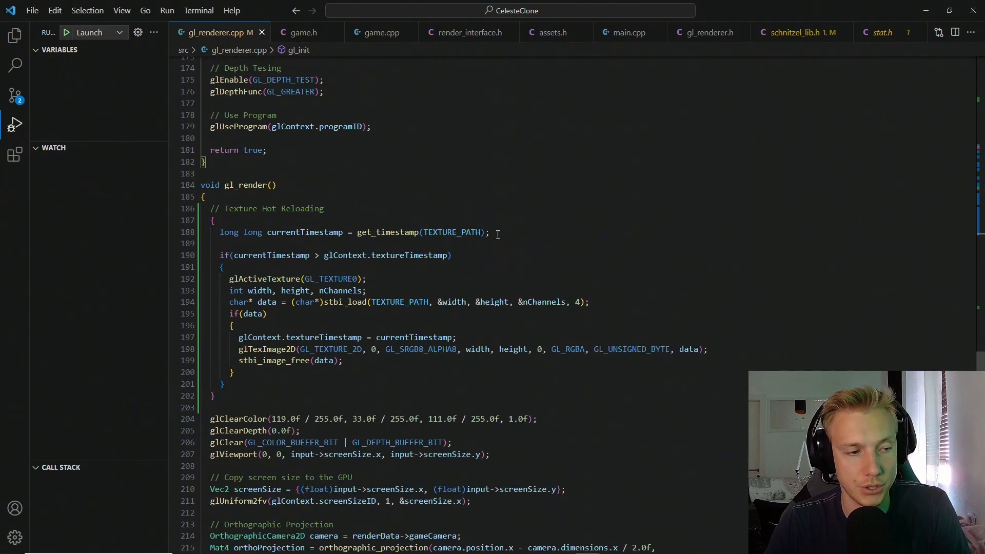
pyautogui.click(214, 396)
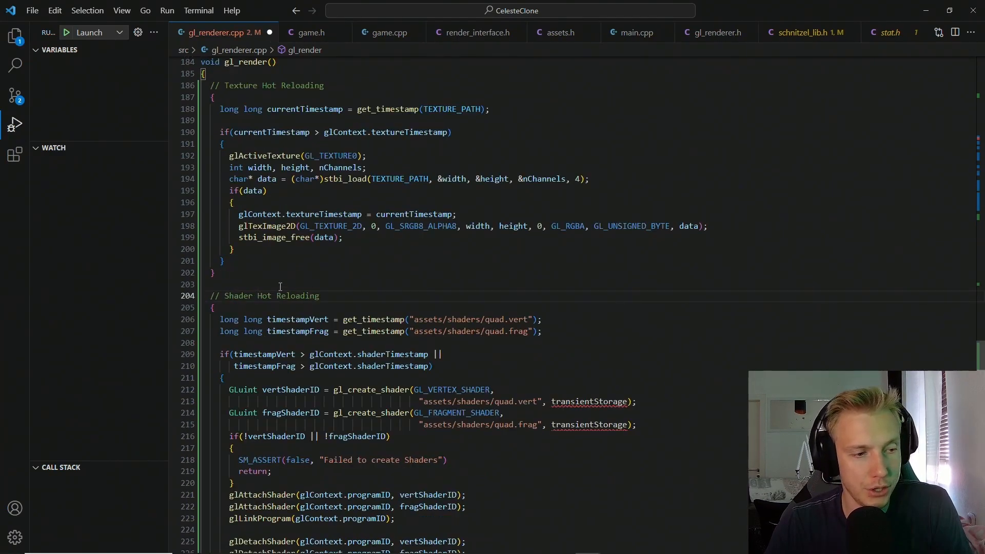
# - Add a 'BumpAllocator* transientStorage' parameter to gl_render and pass transientStorage at the call in main.cpp
pyautogui.doubleClick(589, 401)
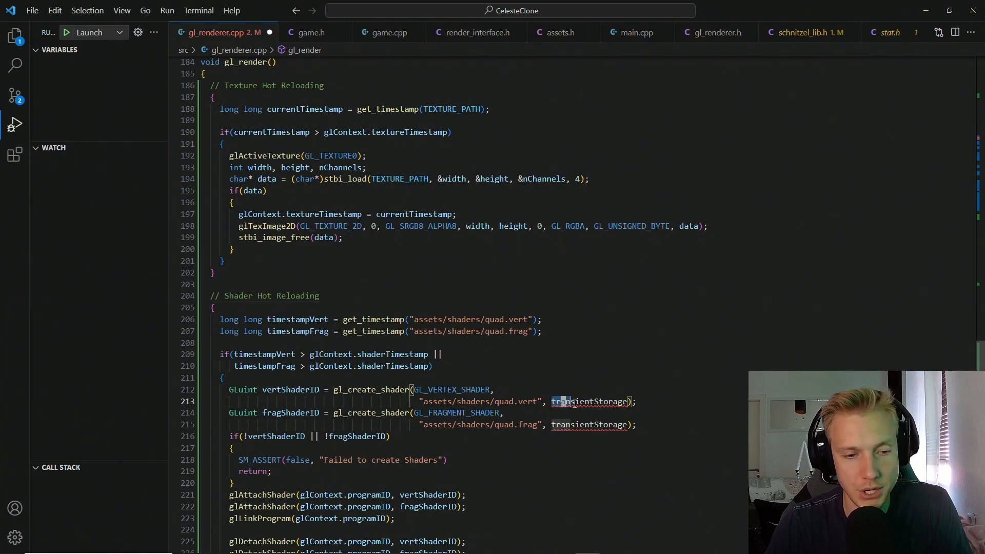
pyautogui.scroll(3)
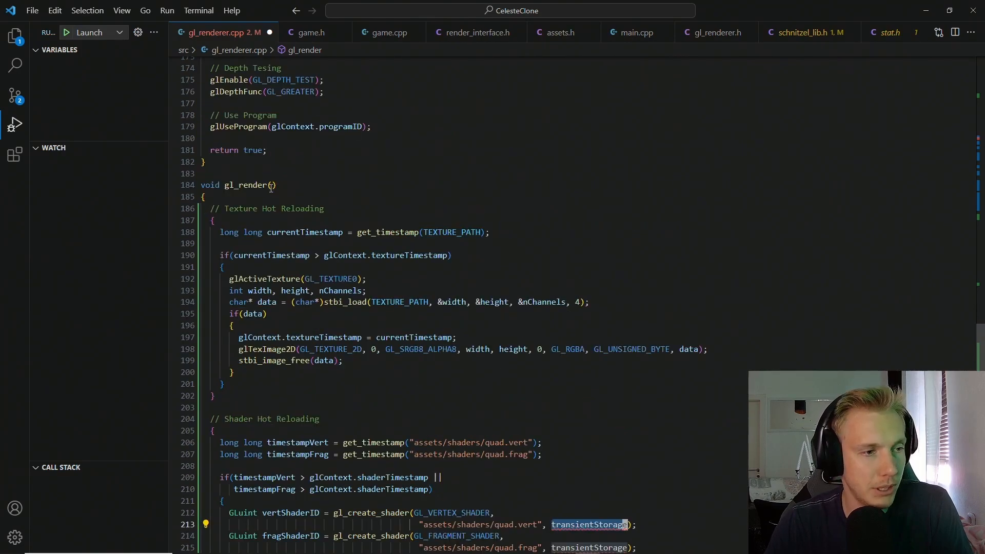
pyautogui.write('BumpAllocator* transientStorage')
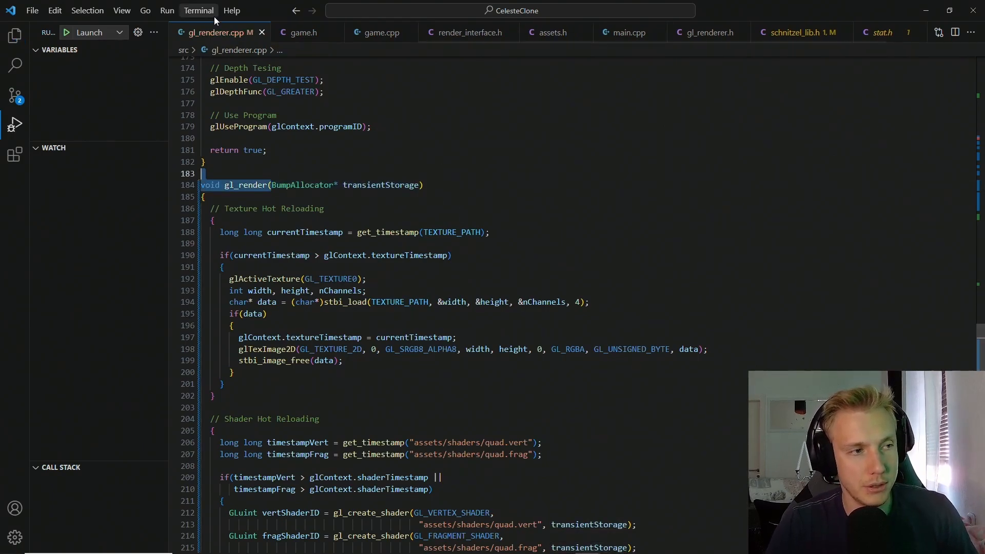
pyautogui.click(628, 32)
pyautogui.write('gl_render(&transi);')
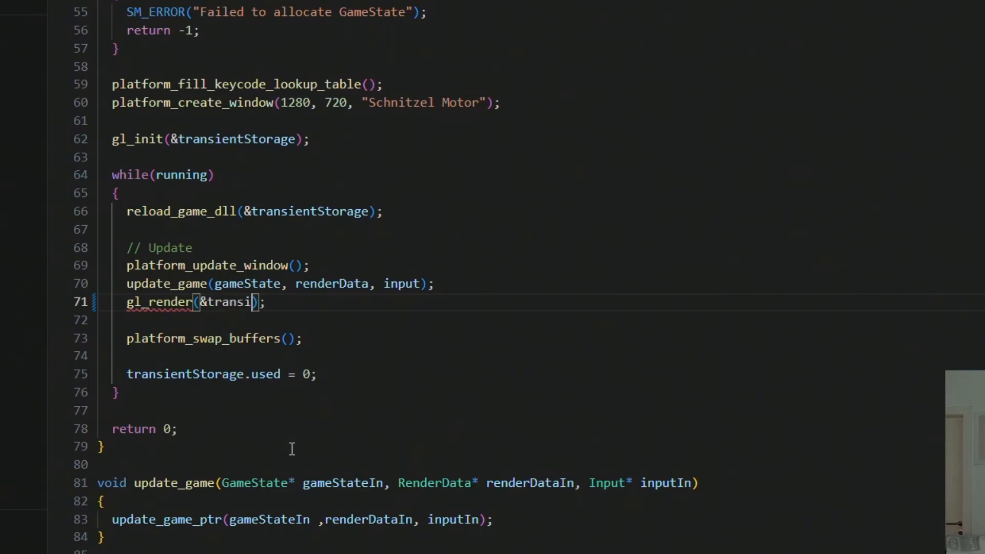
pyautogui.write('entStorage')
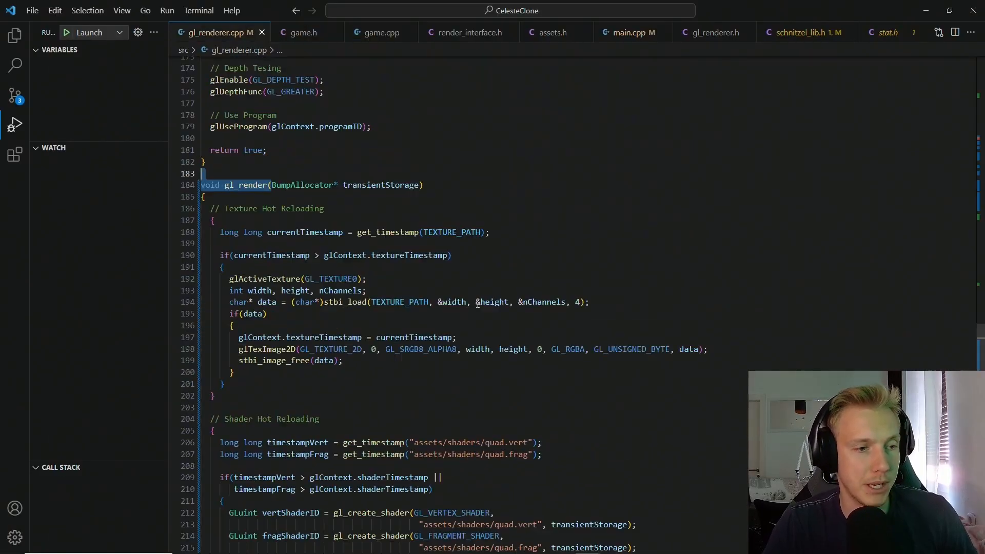
# - Place glContext.shaderTimestamp = max(timestampVert, timestampFrag) after the detach/delete calls and rerun the game
pyautogui.scroll(-3)
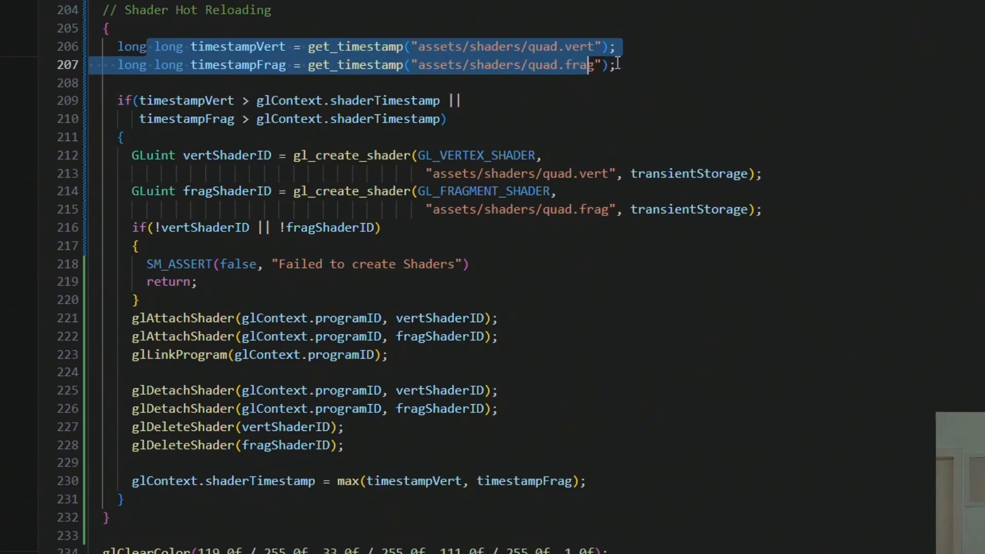
pyautogui.click(353, 101)
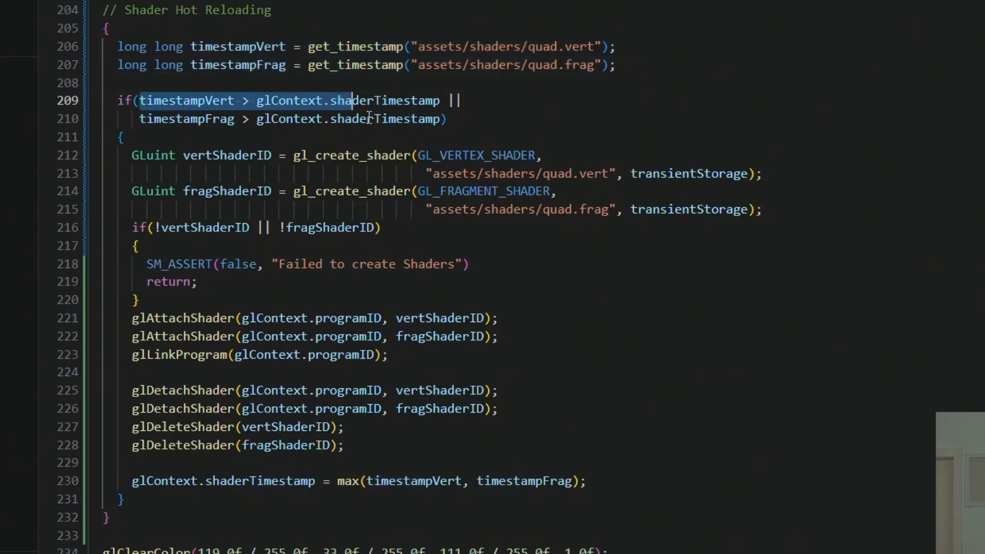
pyautogui.doubleClick(385, 99)
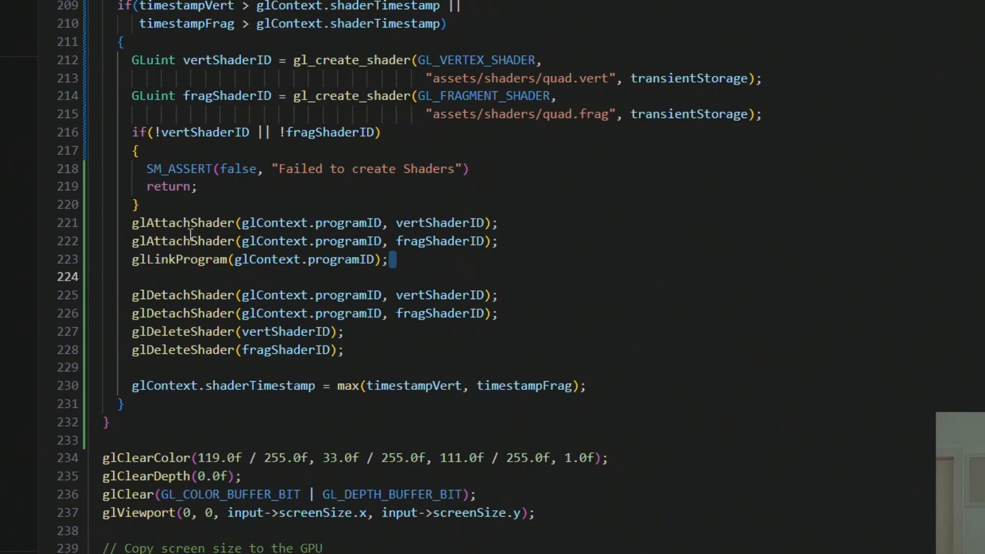
pyautogui.click(133, 295)
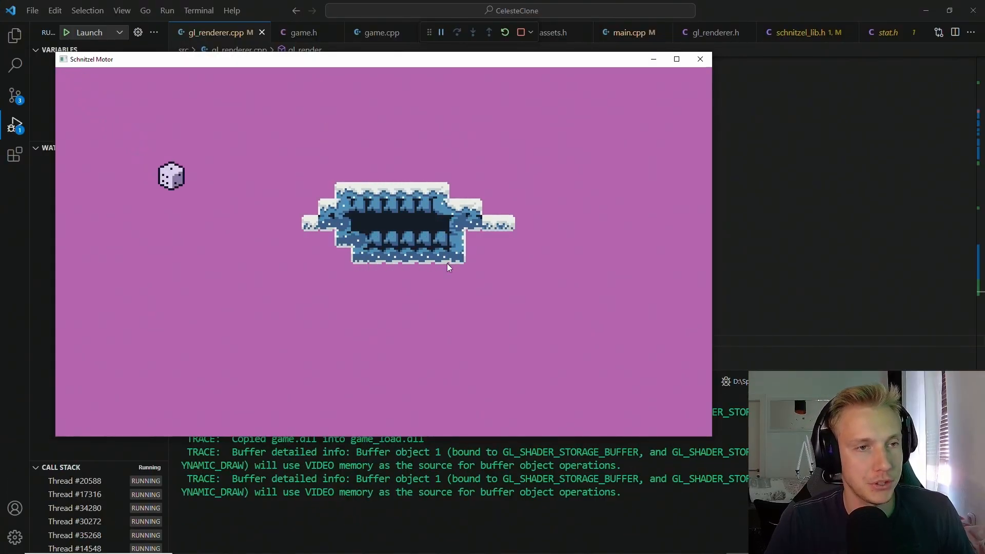
# - In quad.frag, change the output to fragColor = textureColor + vec4(1, 0, 0, 1)
pyautogui.press('ctrl+p')
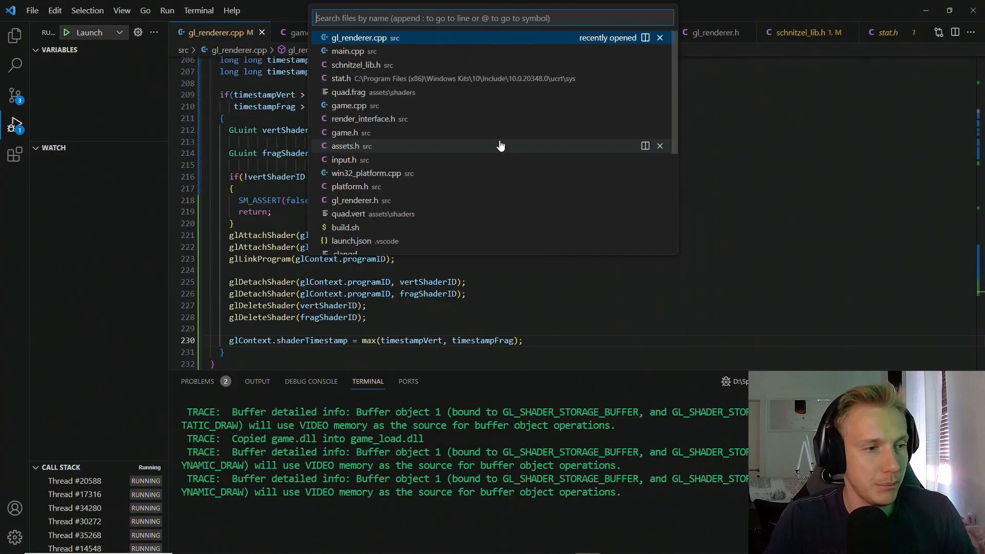
pyautogui.click(348, 92)
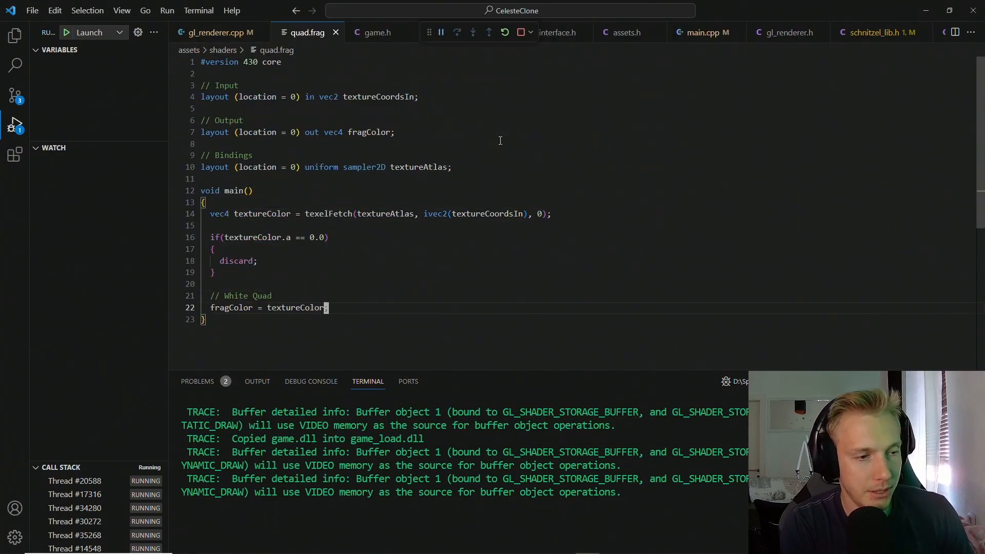
pyautogui.write('+ vec4(1, 0, 0, 1)')
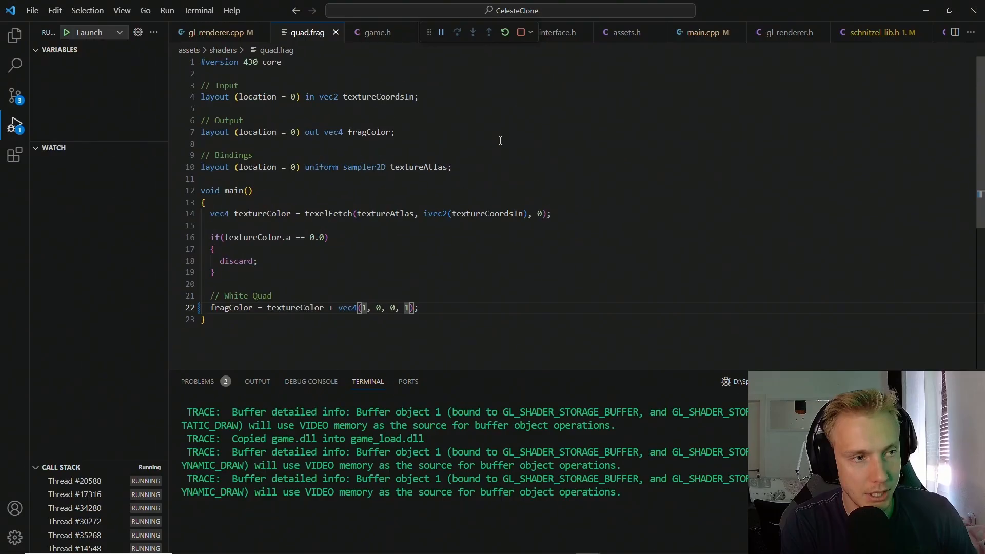